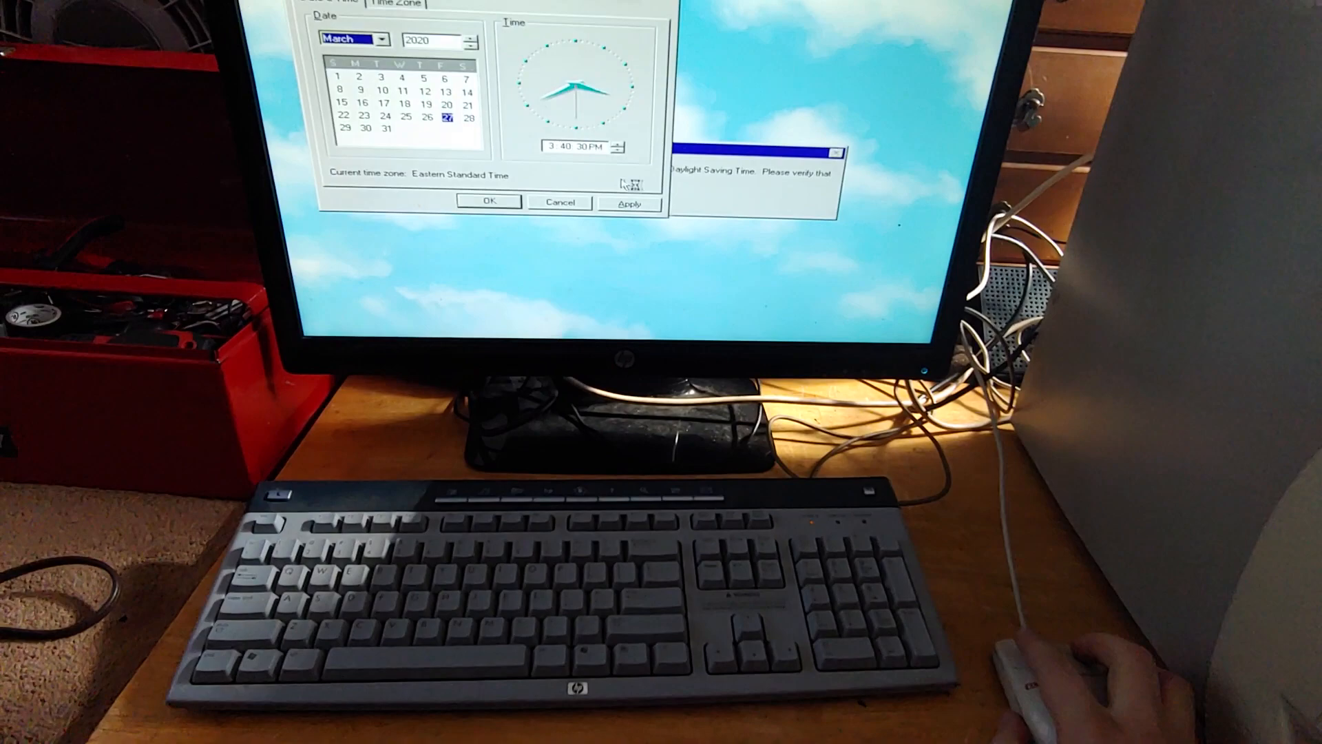
# Step: Close Date/Time Properties, keeping the corrected system date and time
pyautogui.click(489, 200)
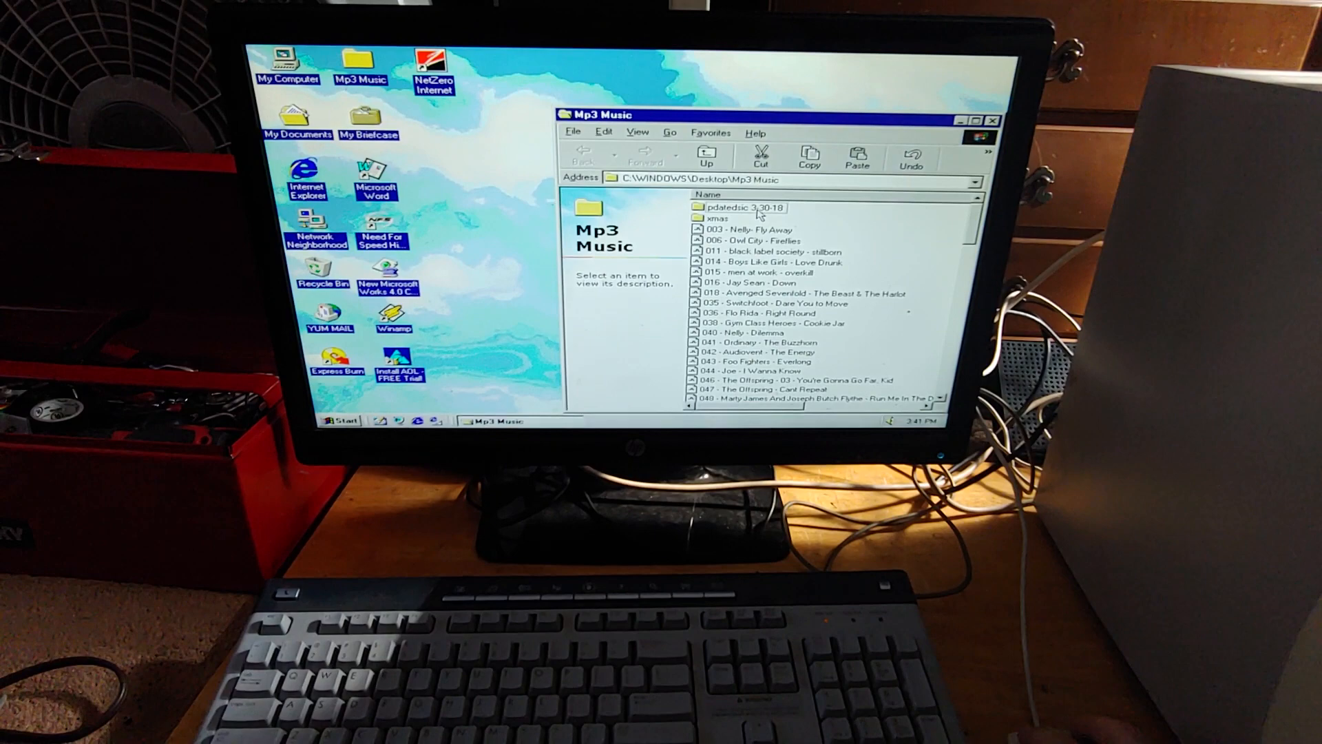
# Step: Browse pdatedsic 3-30-18 and its Music subfolder, return to Mp3 Music, then close the window
pyautogui.click(743, 213)
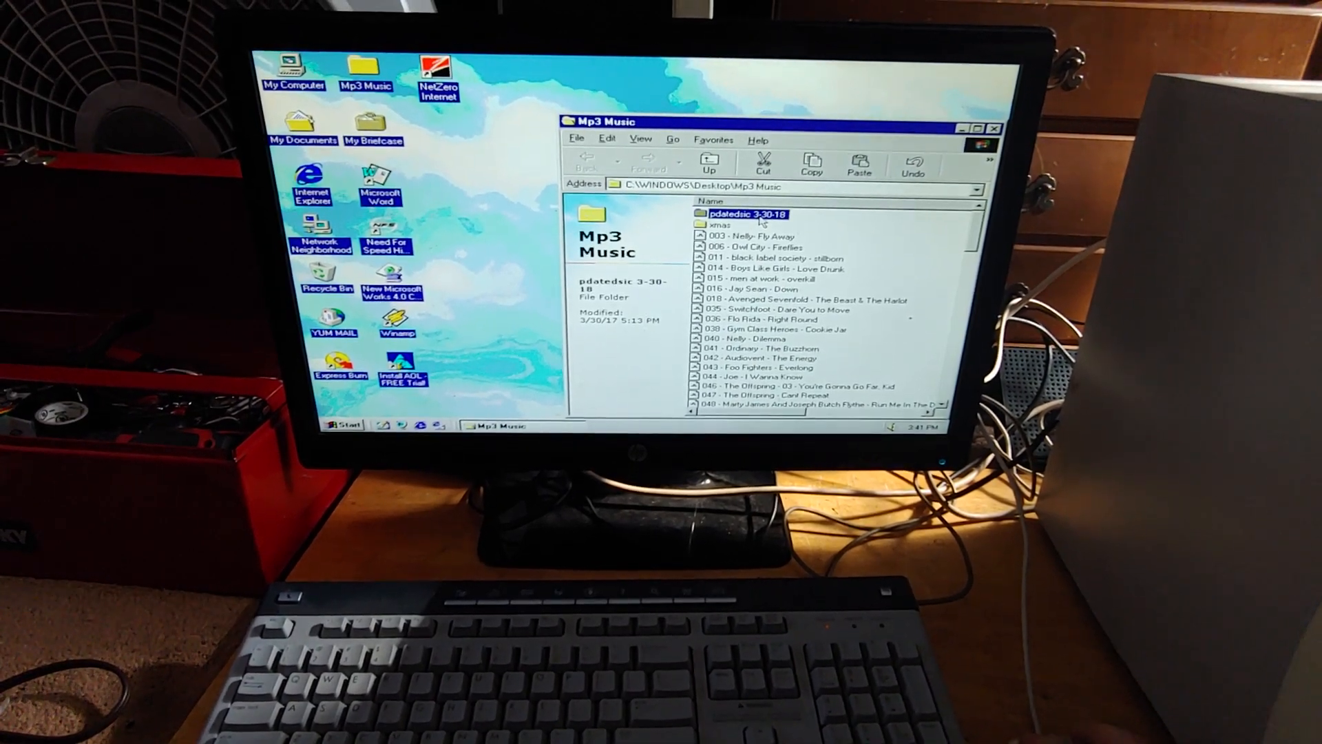
pyautogui.doubleClick(739, 214)
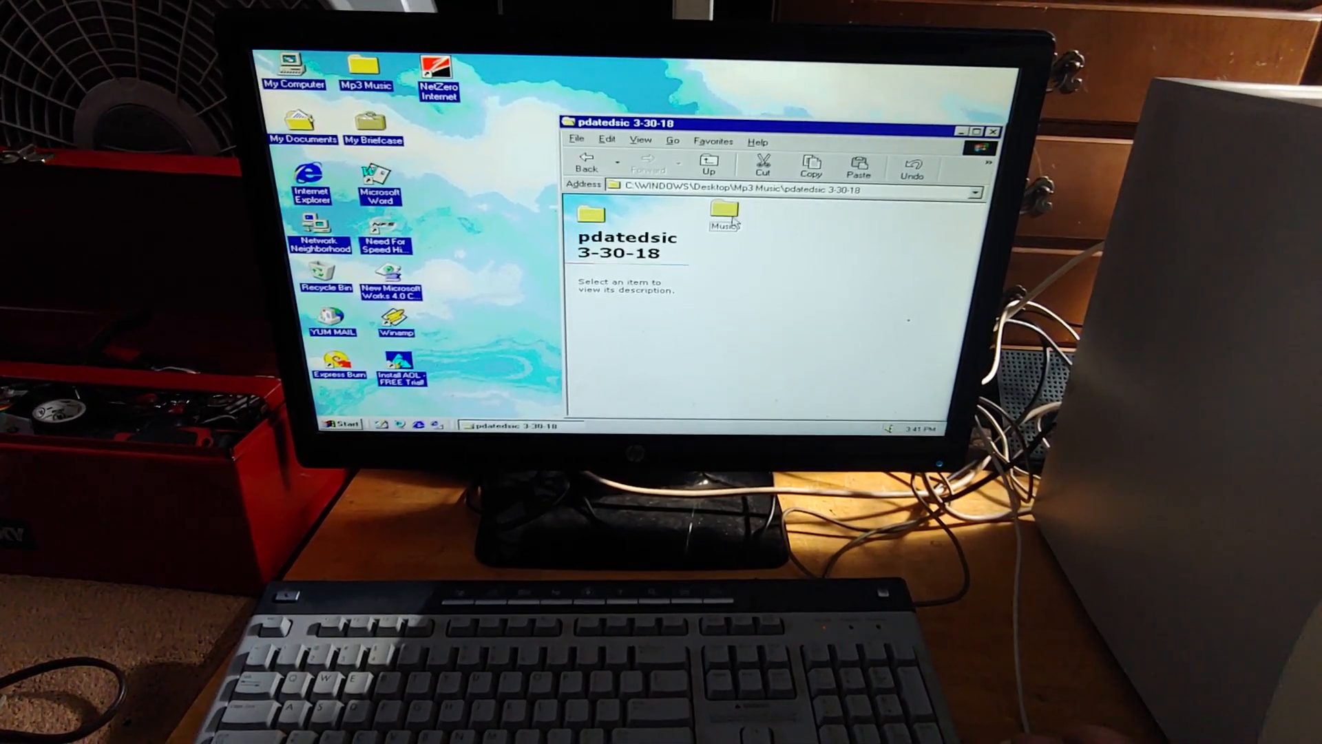
pyautogui.doubleClick(724, 211)
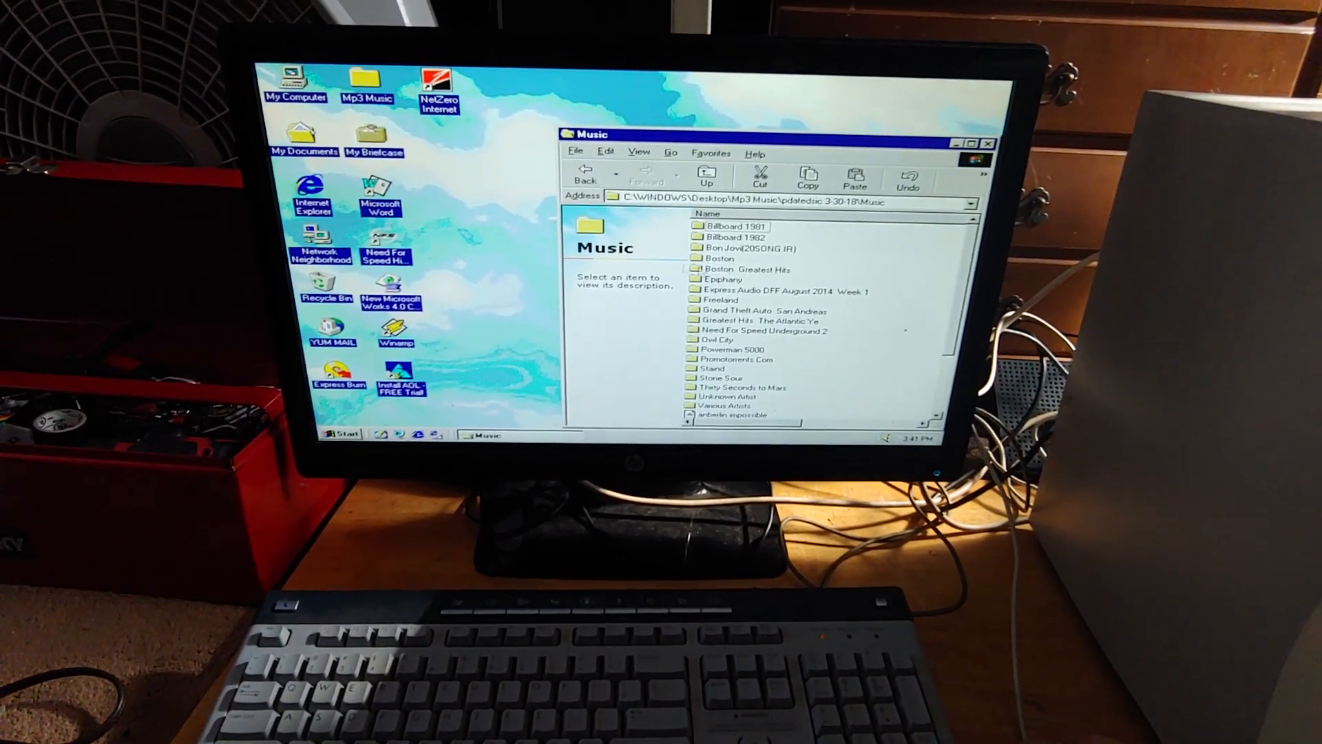
pyautogui.click(707, 174)
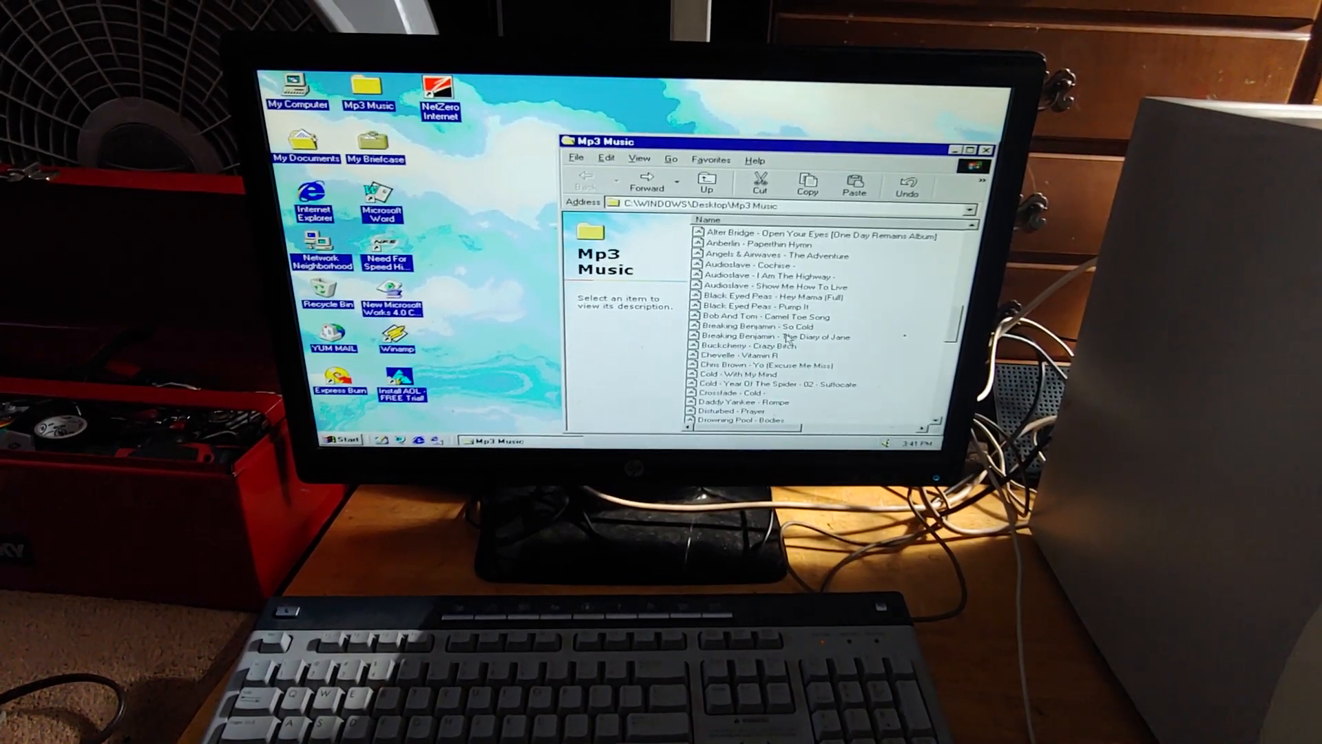
pyautogui.scroll(-3)
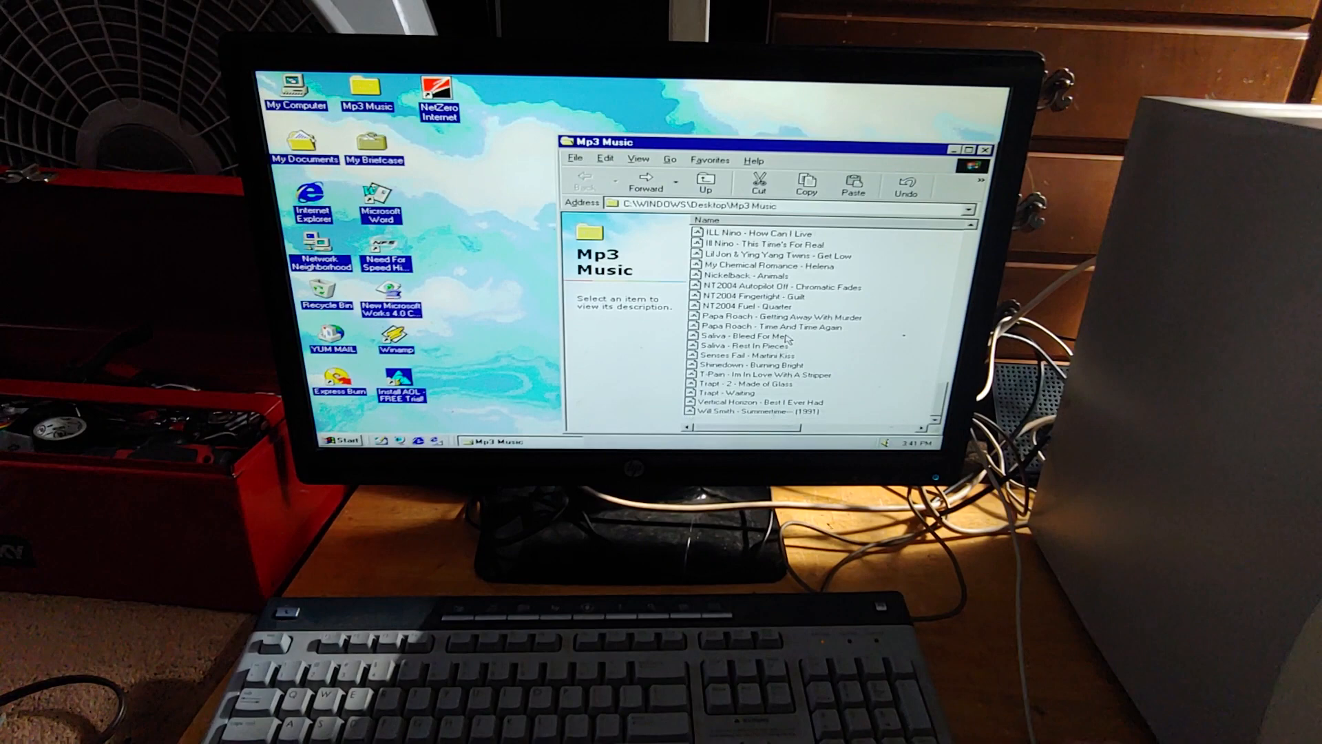
pyautogui.click(985, 149)
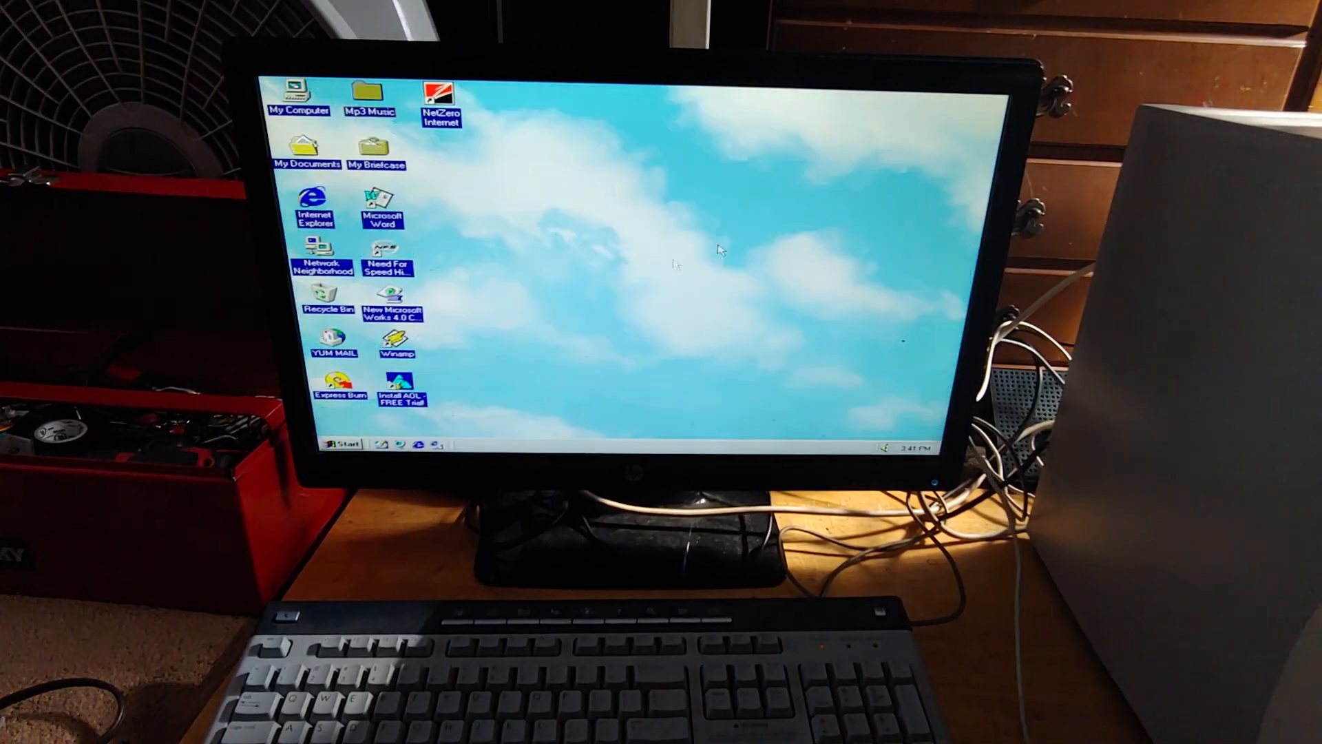
# Step: Change Display Properties screen area from 800 by 600 to 1024 by 768 and keep it
pyautogui.rightClick(683, 270)
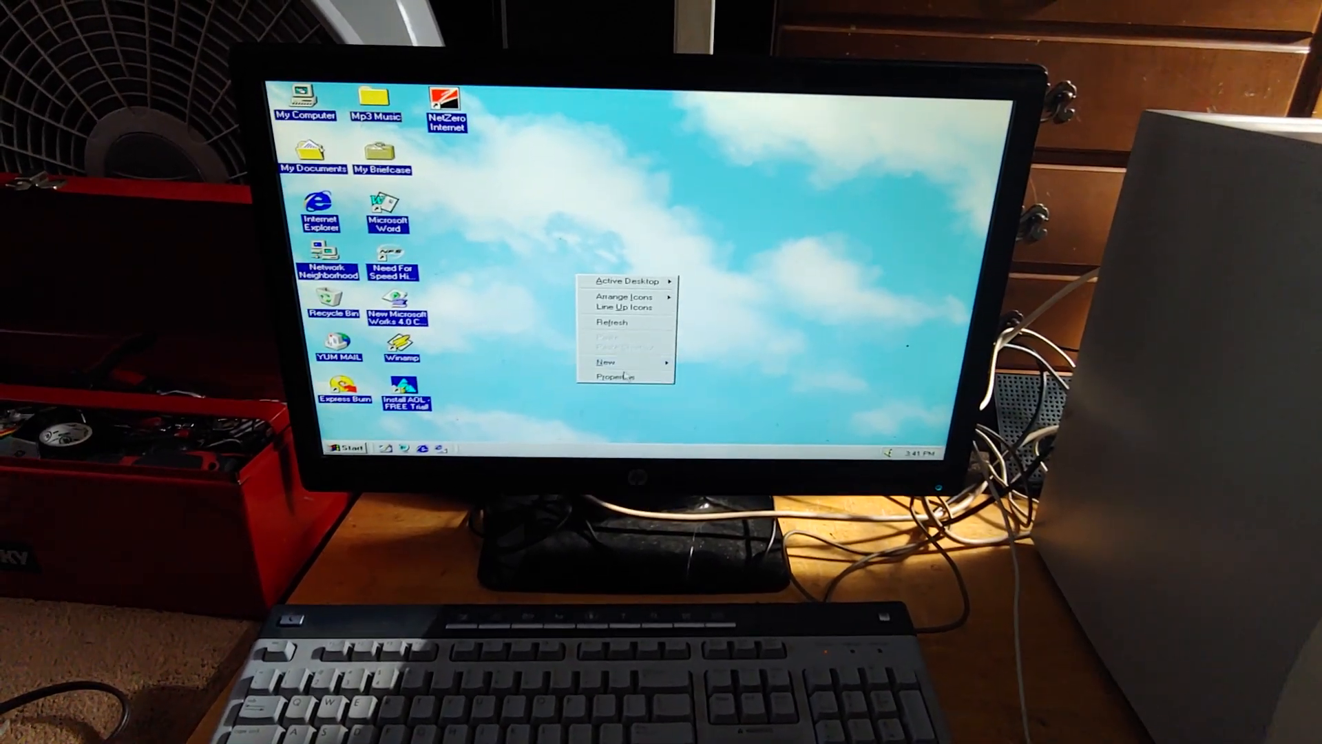
pyautogui.click(613, 377)
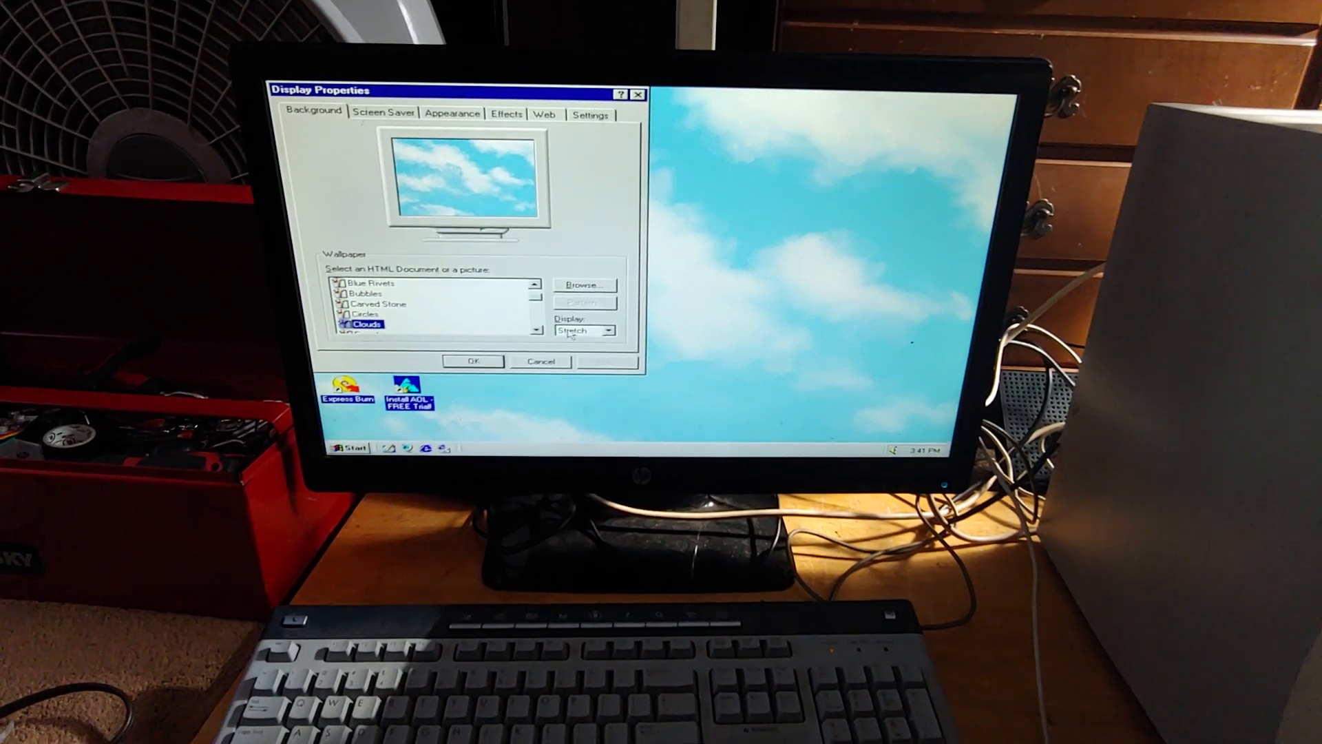
pyautogui.click(590, 116)
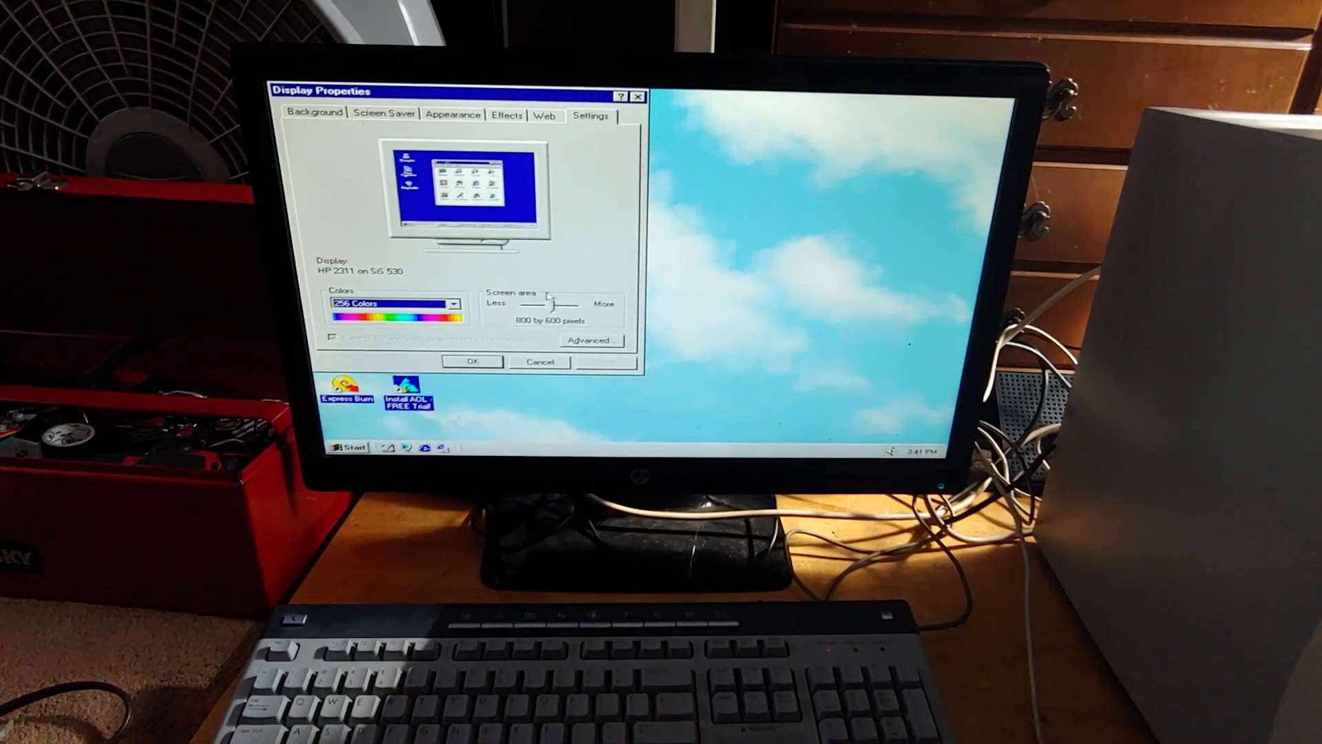
pyautogui.moveTo(545, 300); pyautogui.dragTo(570, 300)
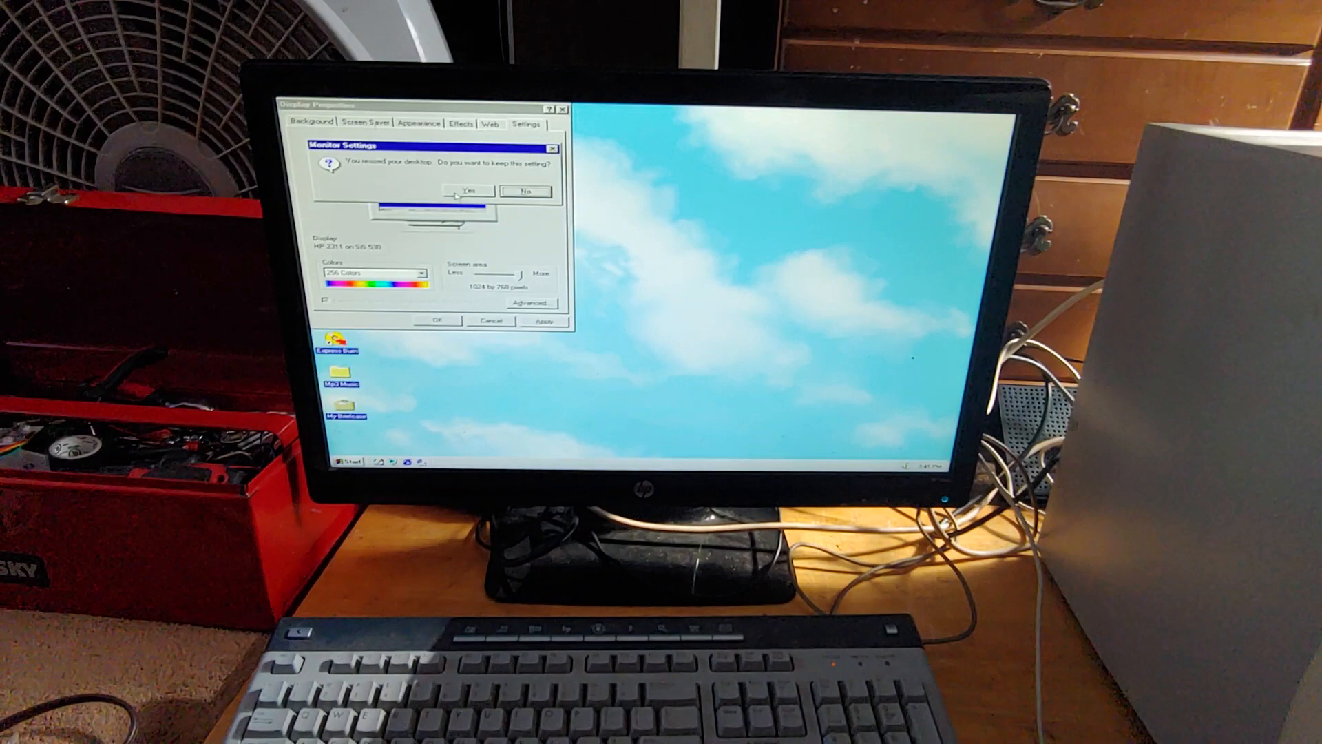
pyautogui.click(466, 192)
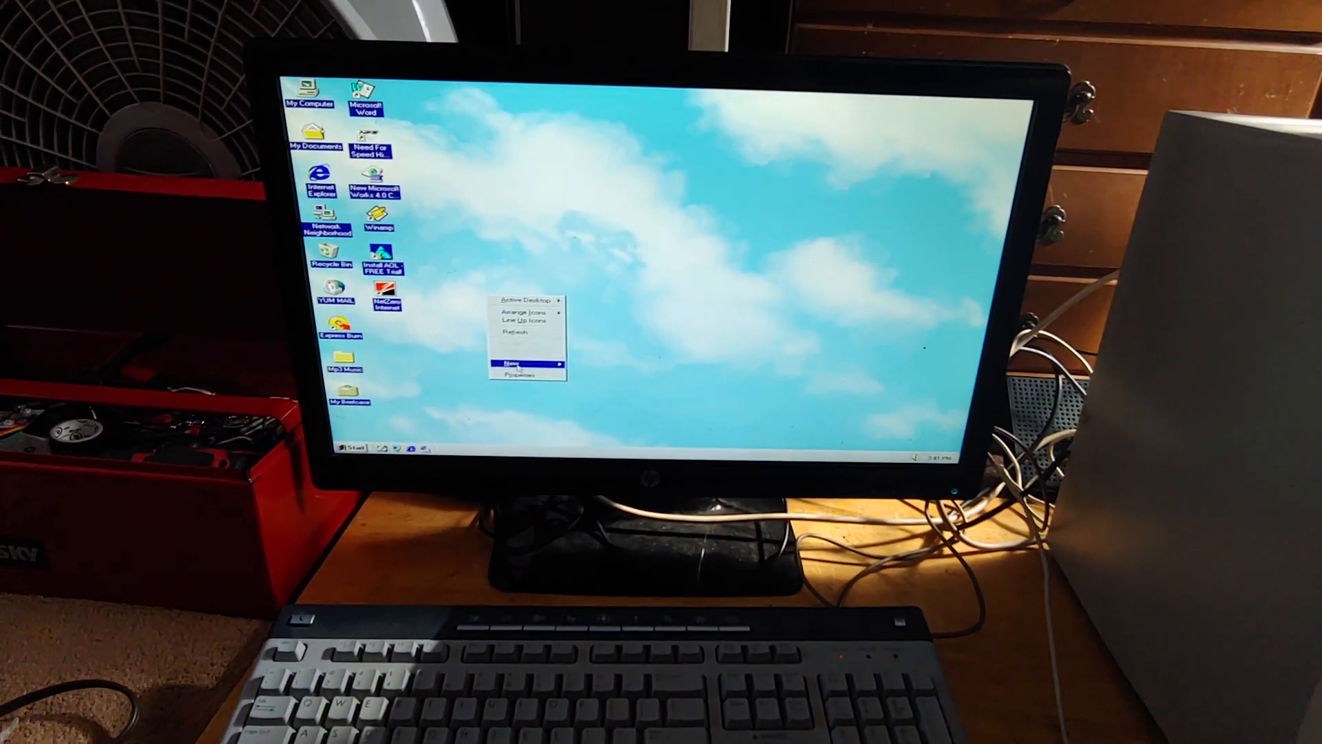
# Step: Switch display colors from 256 colors to High Color (16 bit), applied without restarting
pyautogui.click(519, 376)
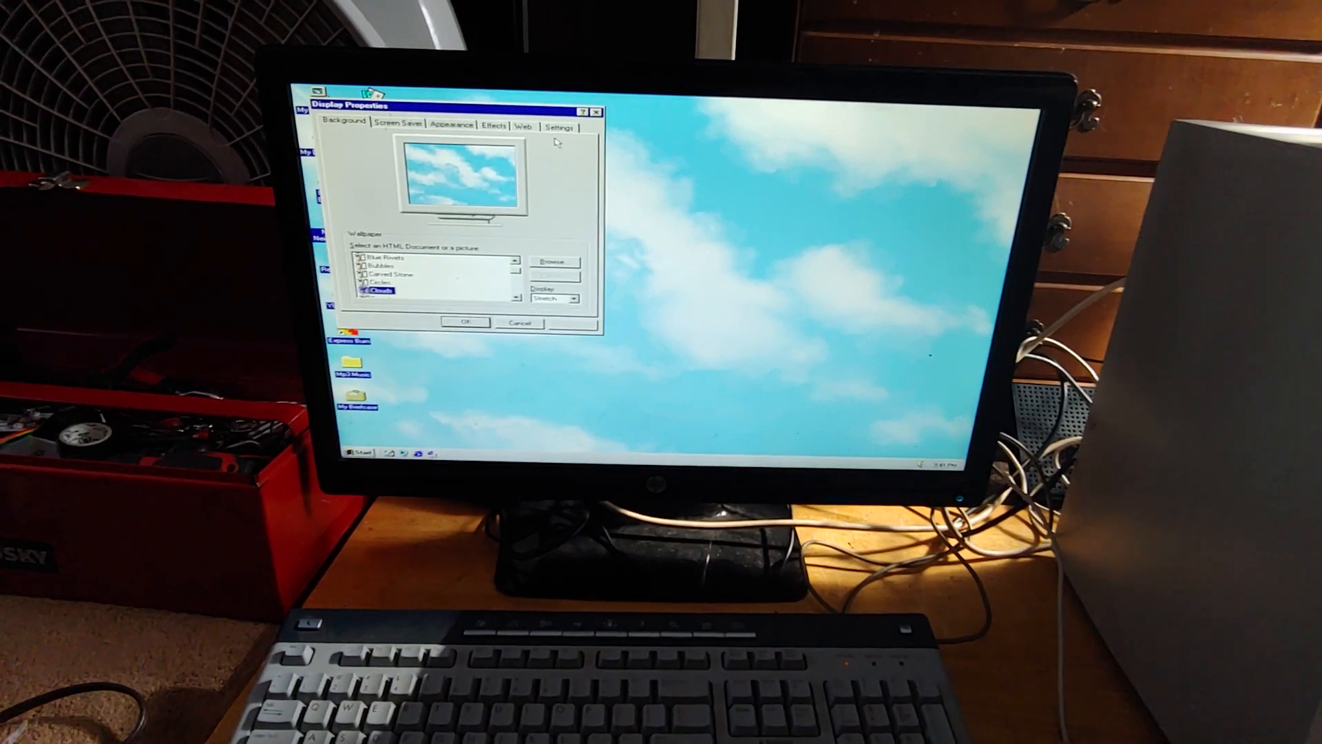
pyautogui.click(560, 127)
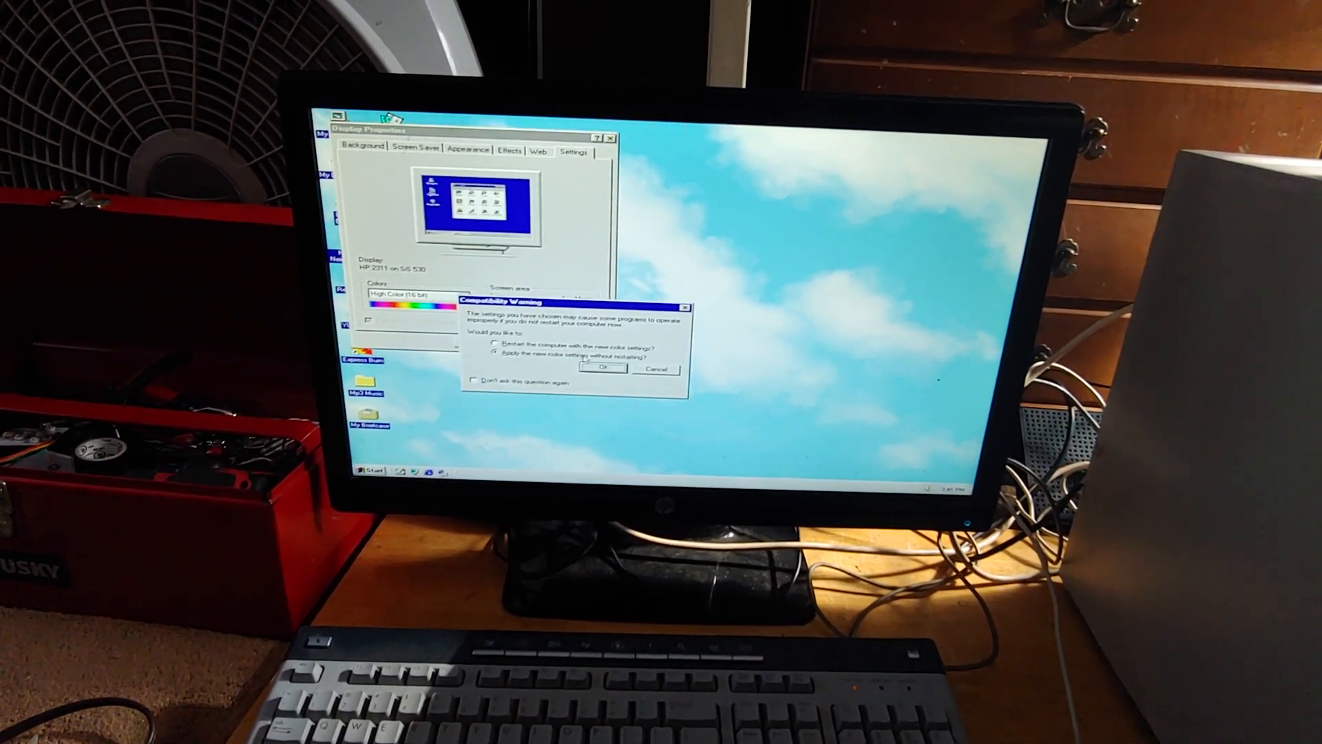
pyautogui.click(602, 369)
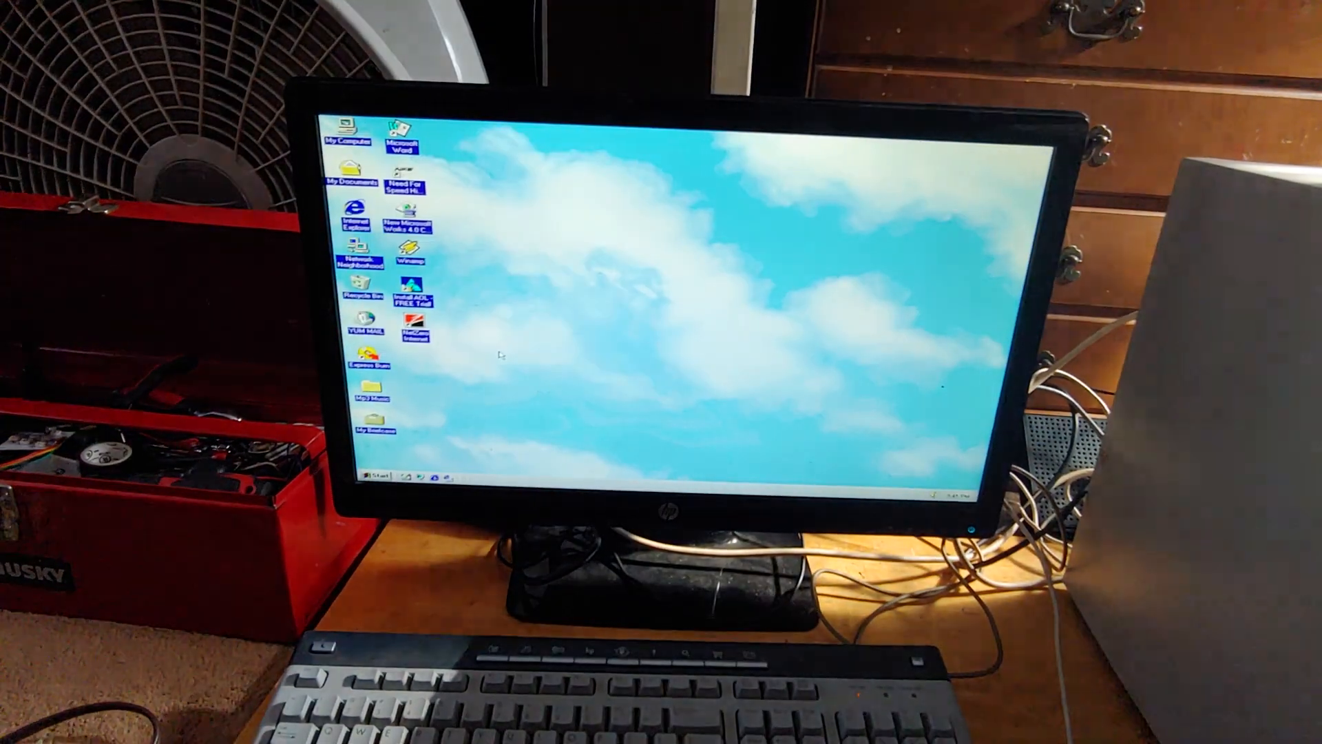